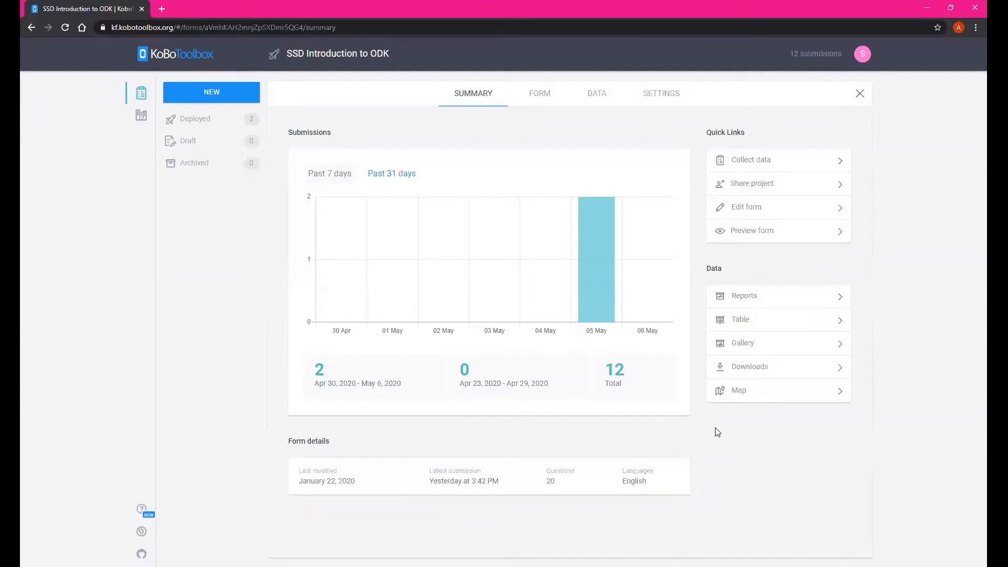
pyautogui.moveTo(508, 290)
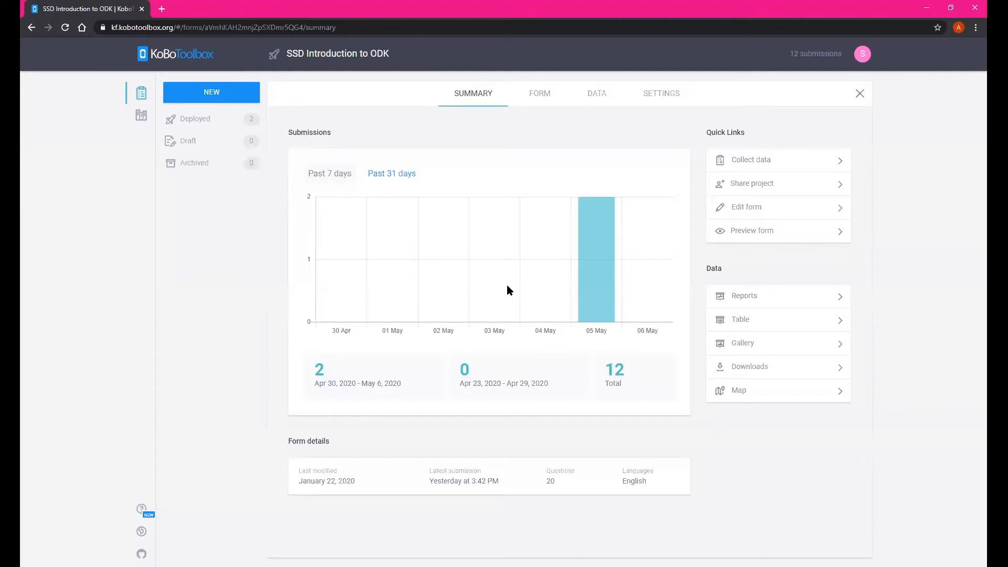
pyautogui.moveTo(520, 495)
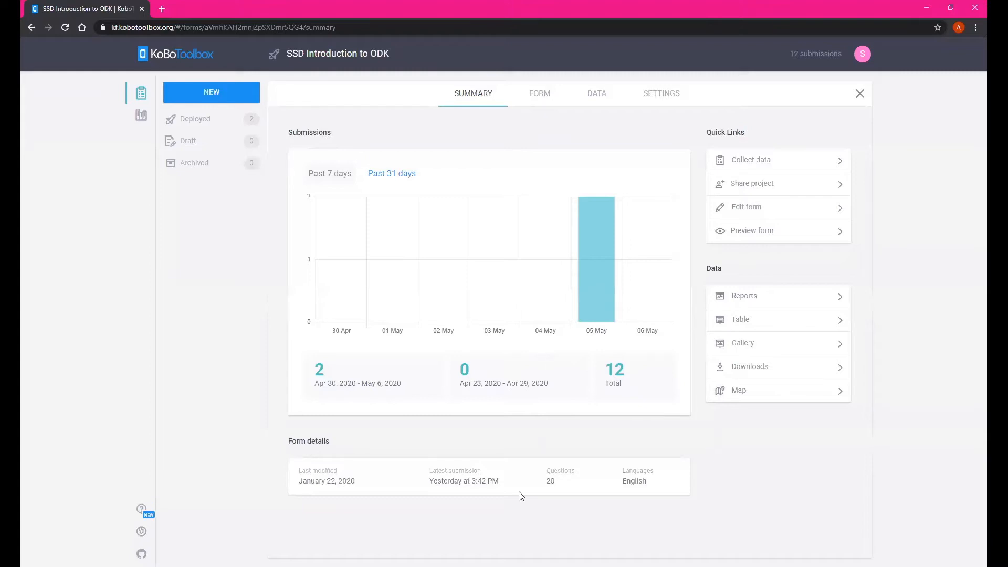
pyautogui.moveTo(564, 403)
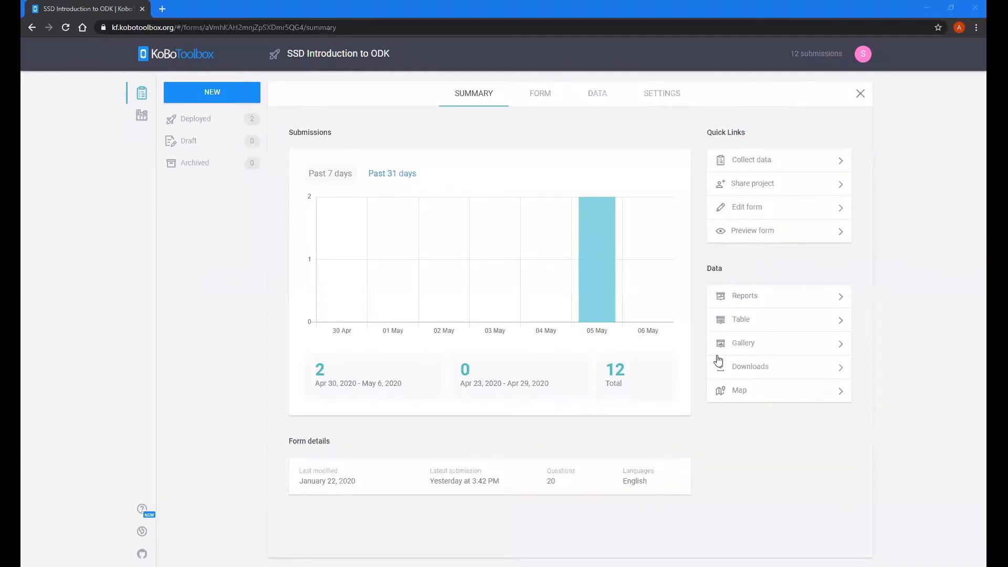
# View the submissions on the map and zoom out until the cluster near Reading sits within southern England
pyautogui.click(738, 390)
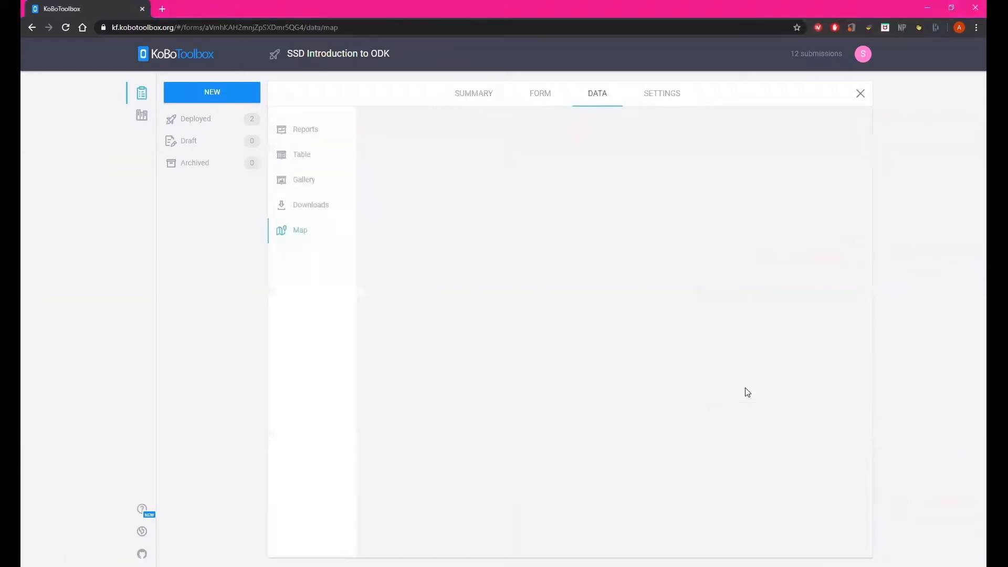
pyautogui.click(299, 230)
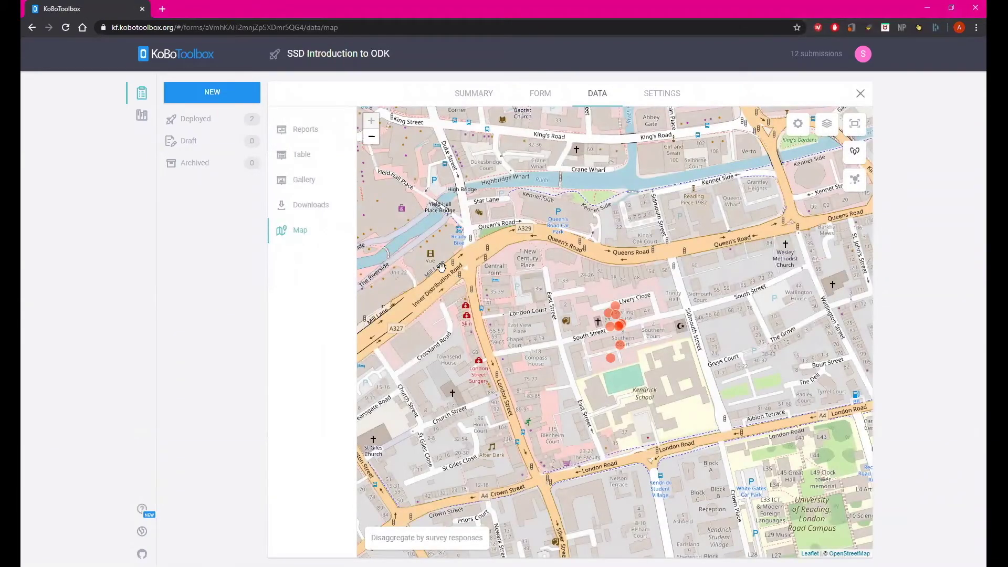
pyautogui.click(370, 137)
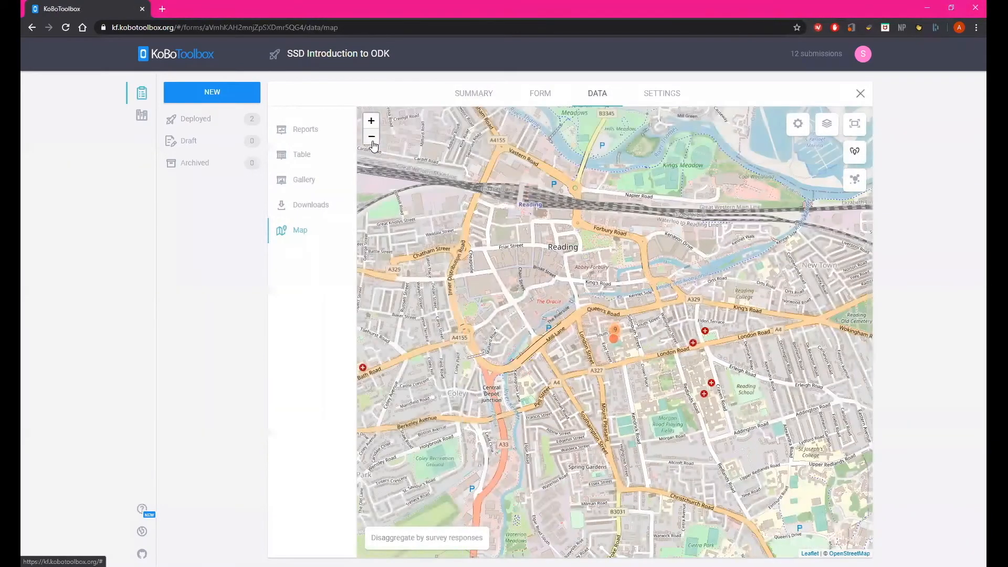
pyautogui.click(371, 135)
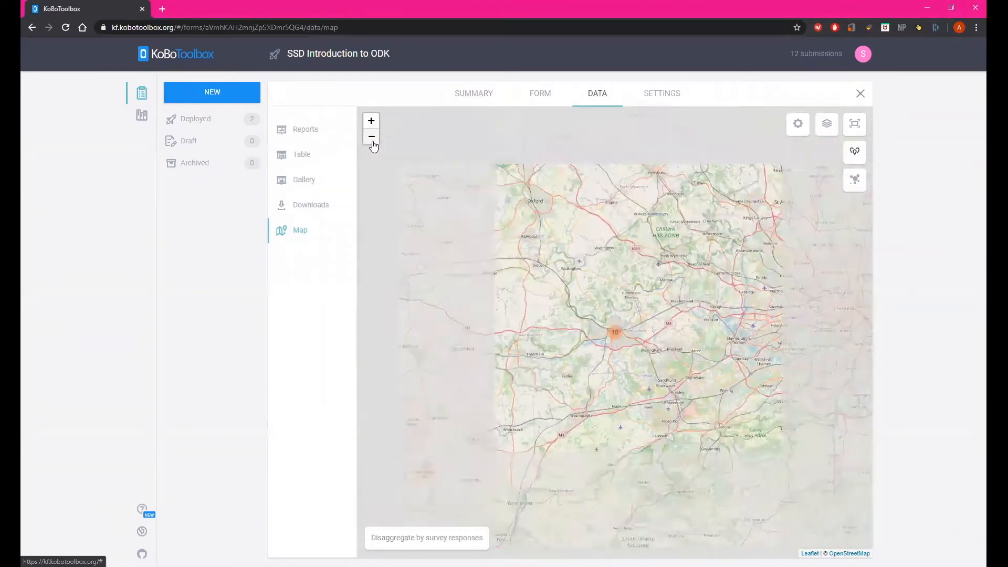
pyautogui.click(371, 136)
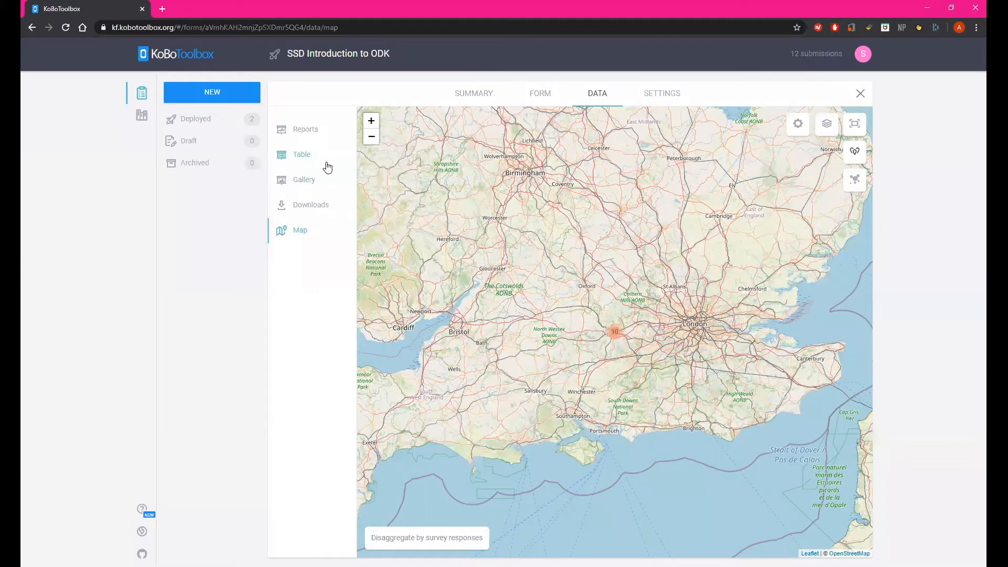
# Show the 12 submissions as a table and scan its columns from names and birth dates to holiday-type choices
pyautogui.click(301, 154)
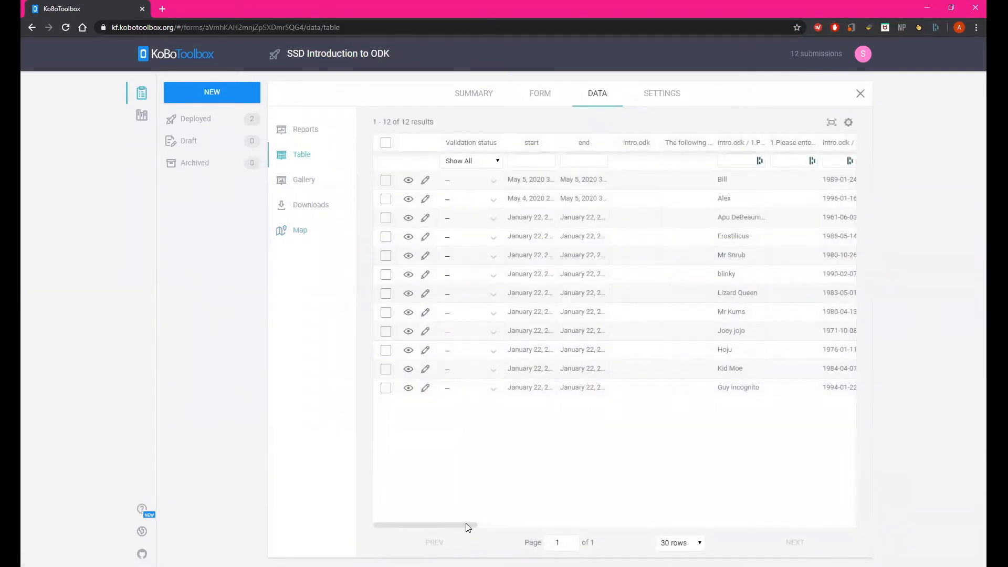
pyautogui.hscroll(3)
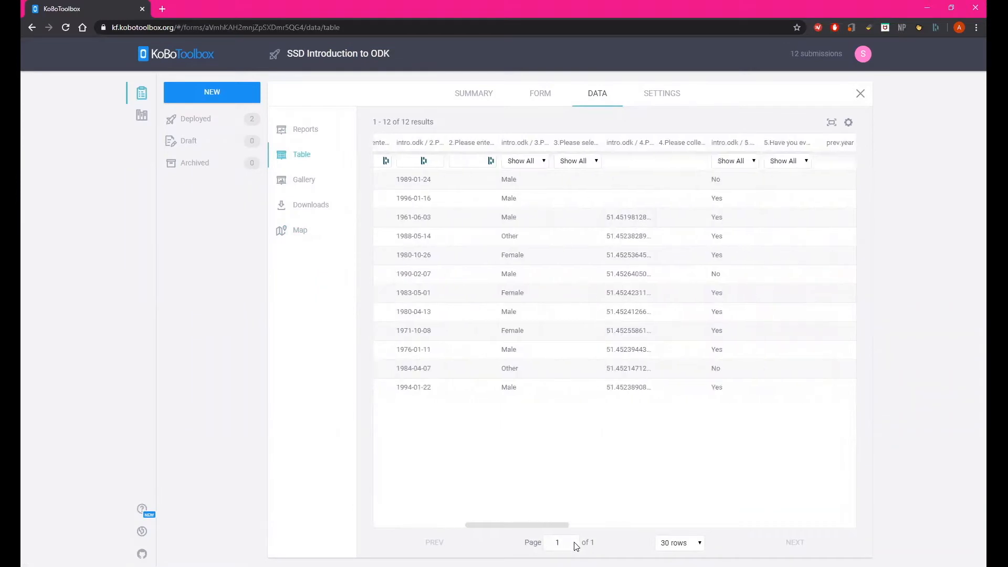
pyautogui.hscroll(-3)
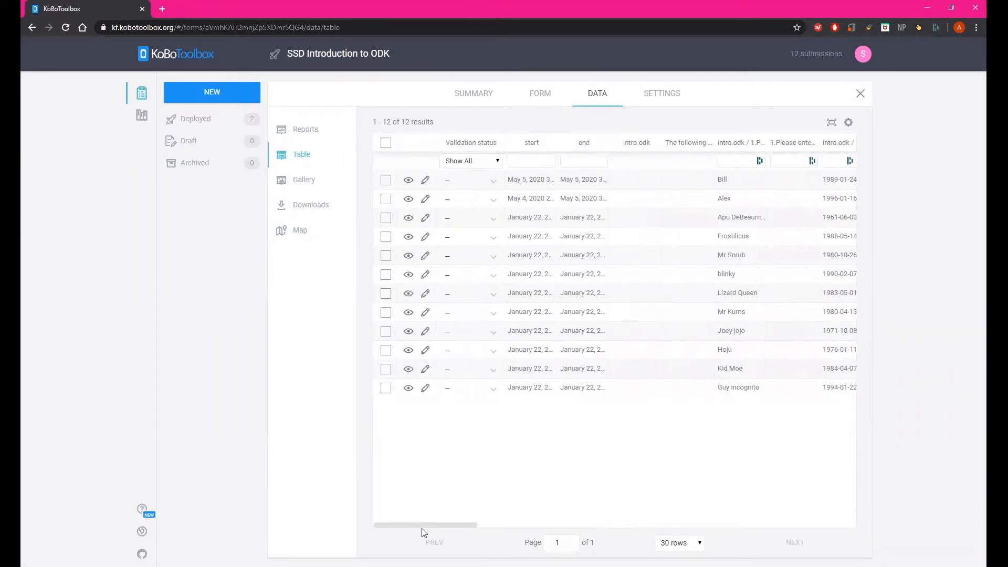
pyautogui.moveTo(461, 531)
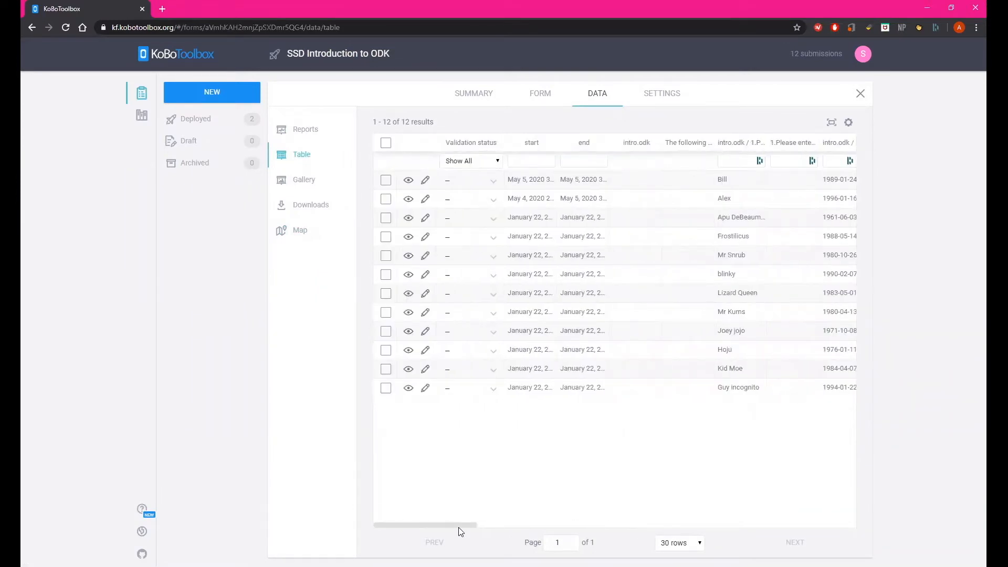
pyautogui.hscroll(3)
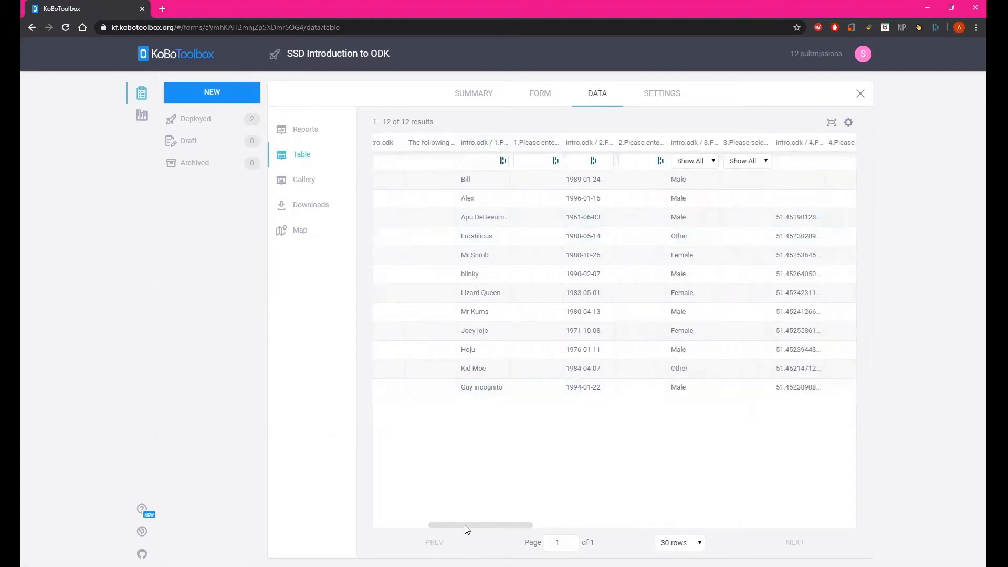
pyautogui.hscroll(3)
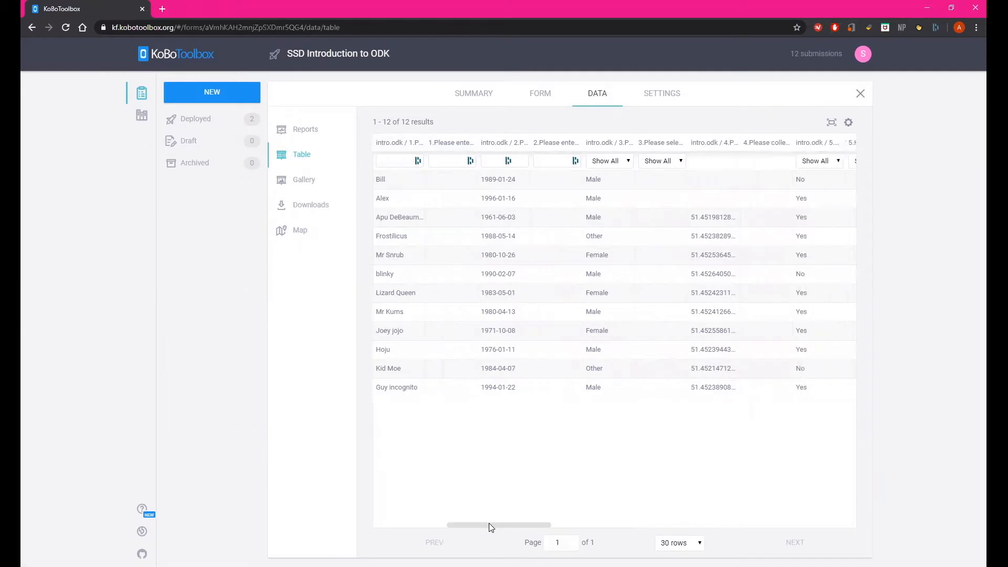
pyautogui.hscroll(-3)
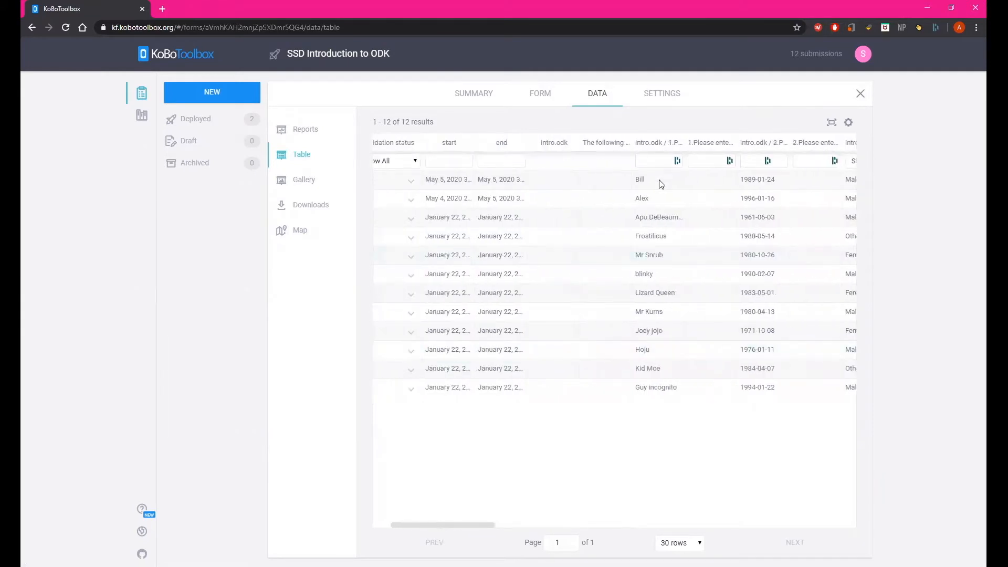
pyautogui.moveTo(474, 476)
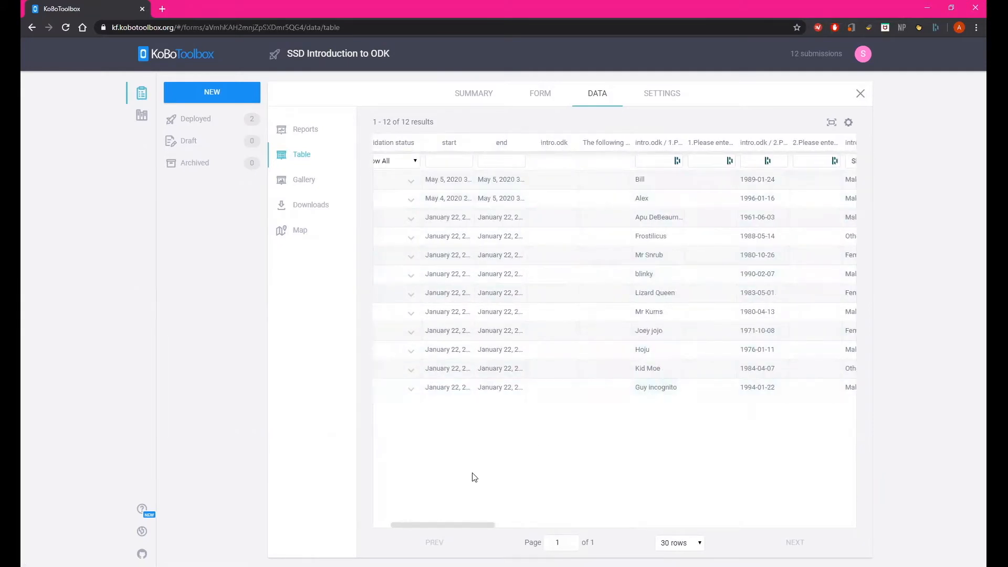
pyautogui.moveTo(454, 527)
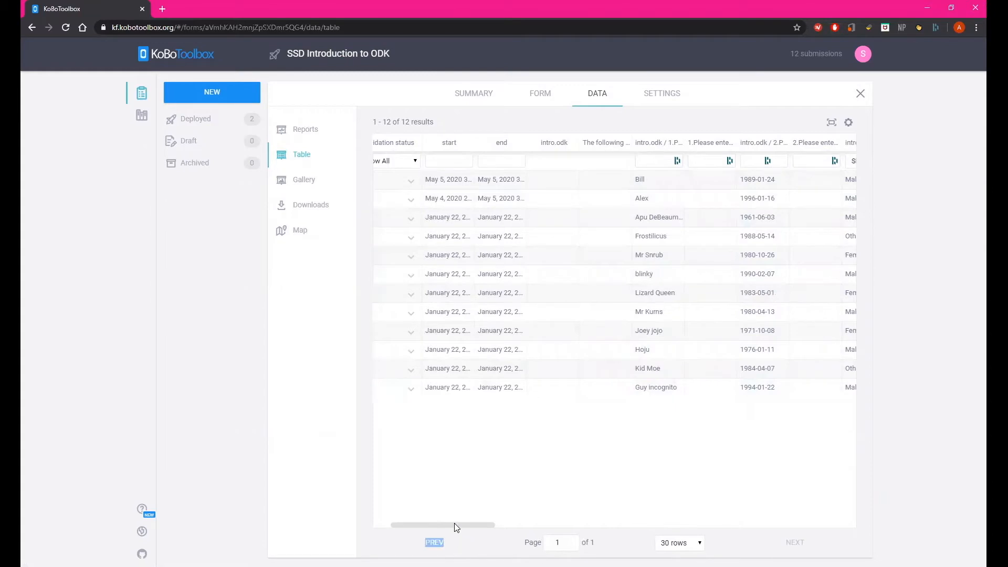
pyautogui.hscroll(3)
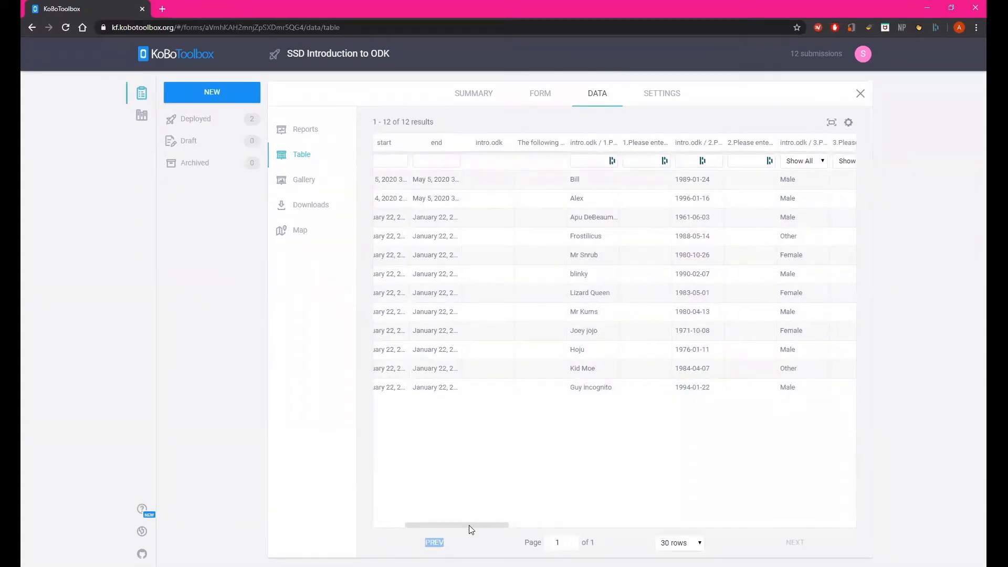
pyautogui.hscroll(-3)
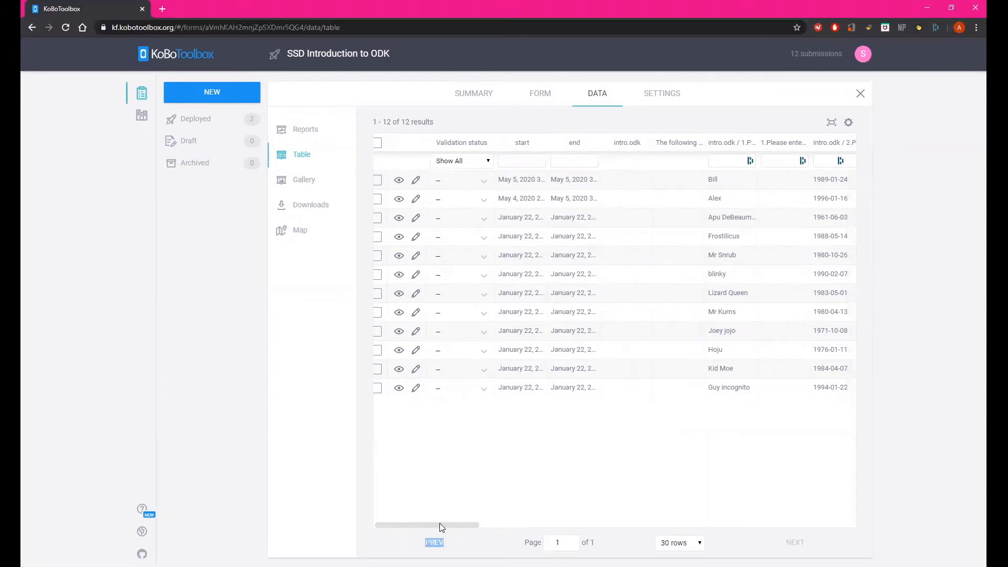
pyautogui.hscroll(3)
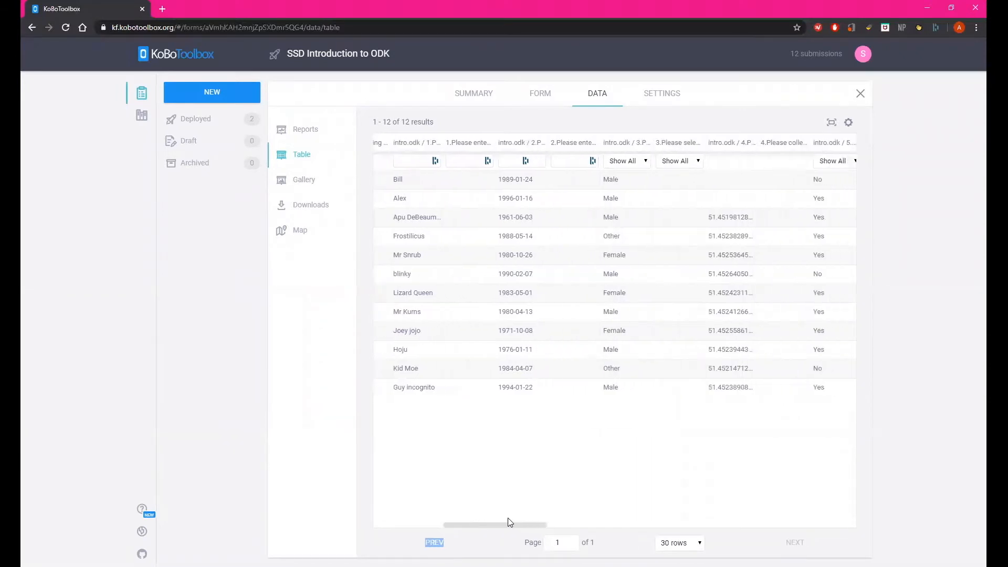
pyautogui.hscroll(3)
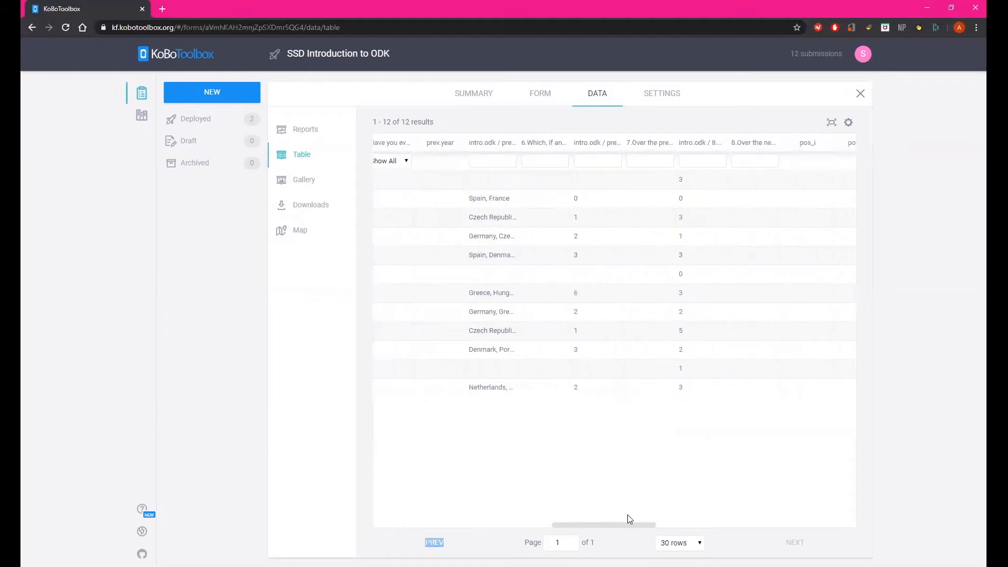
pyautogui.hscroll(3)
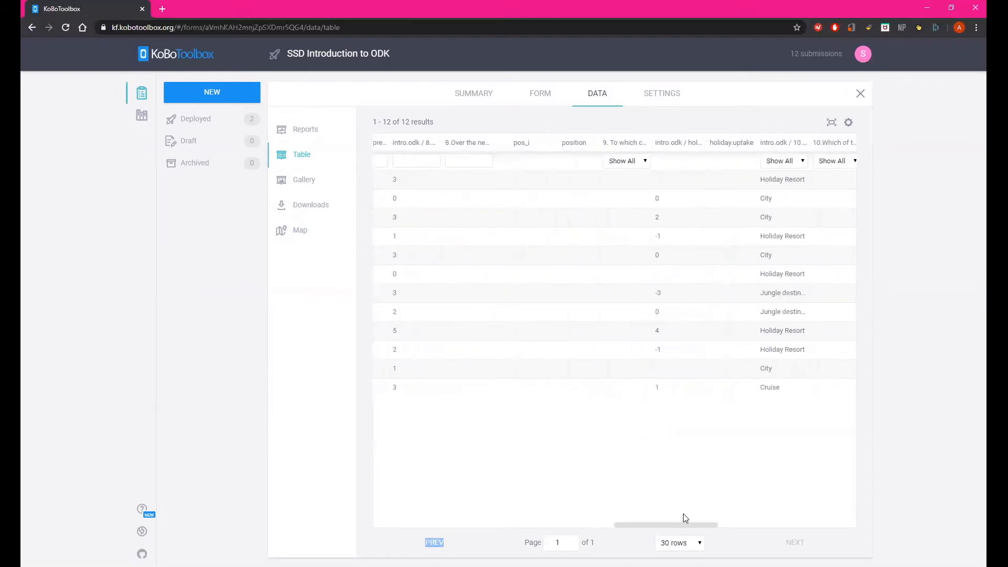
pyautogui.click(304, 129)
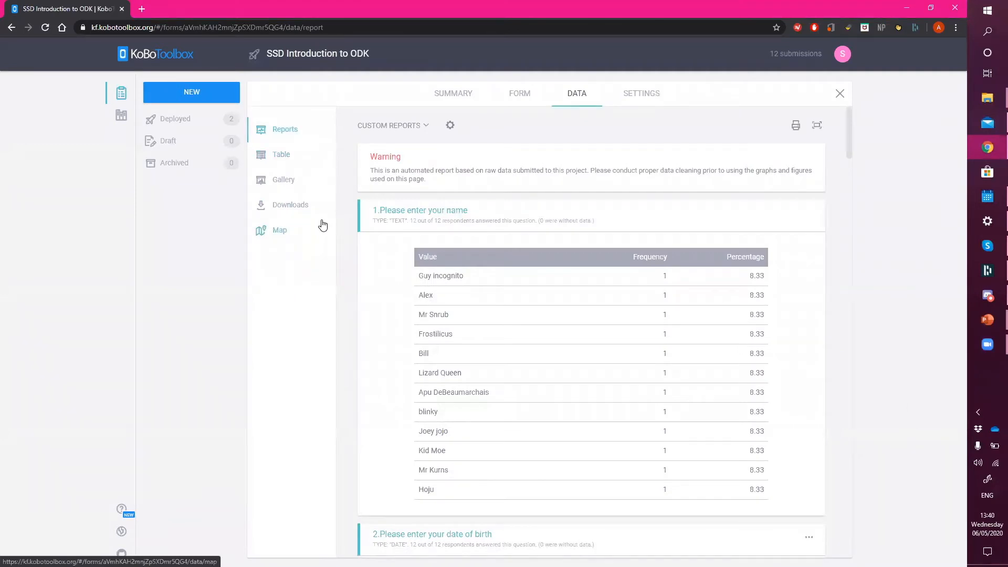
pyautogui.moveTo(472, 241)
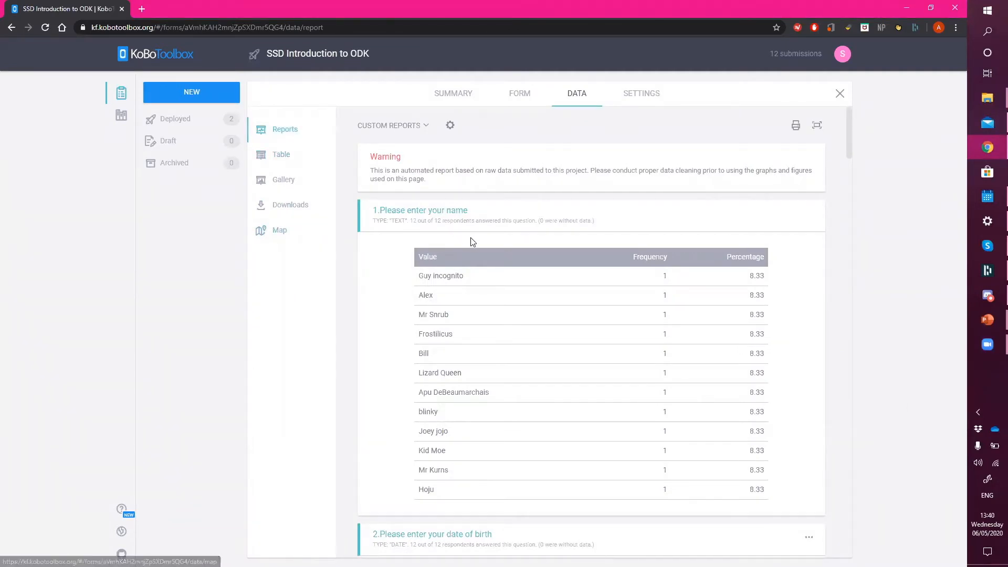
pyautogui.scroll(-3)
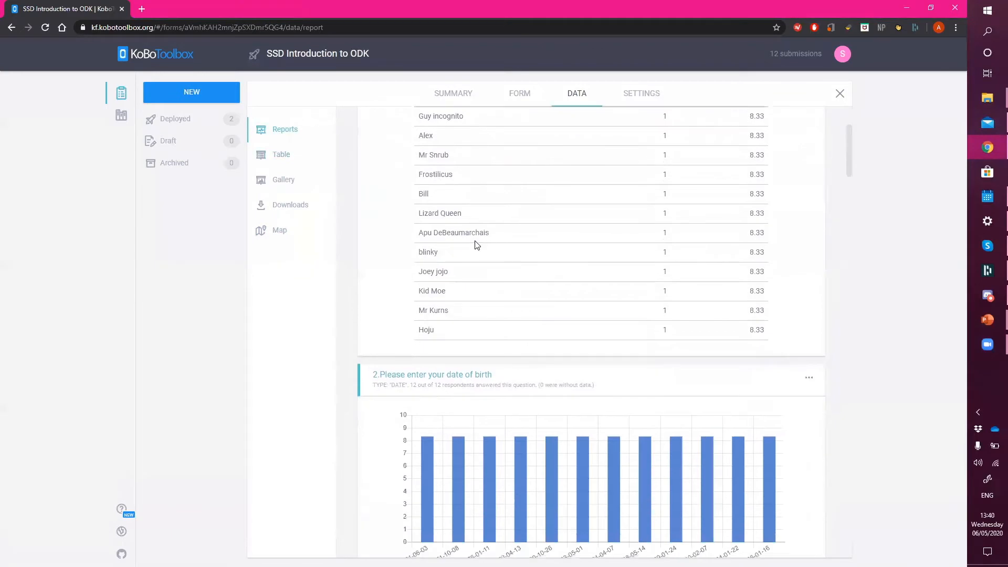
pyautogui.scroll(-3)
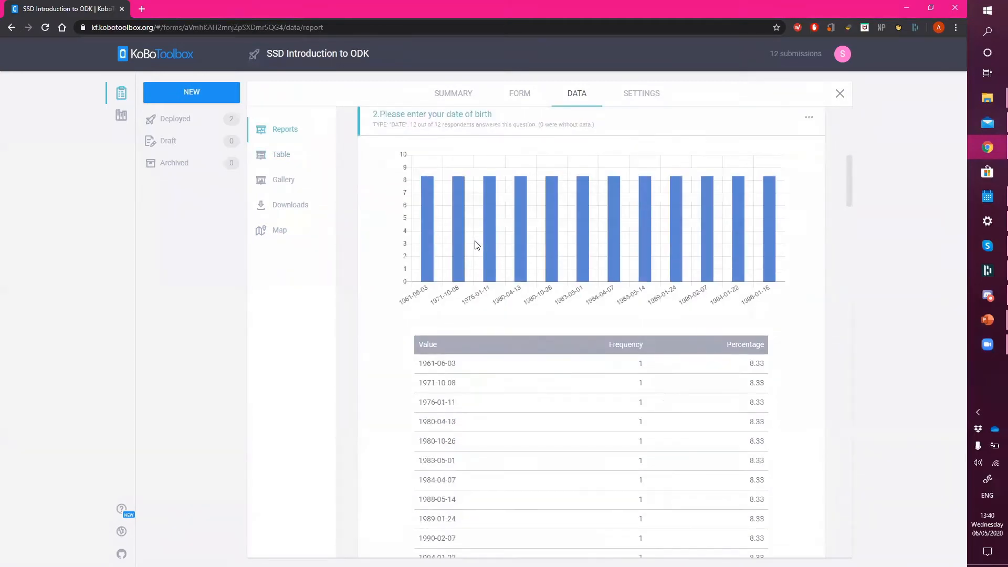
pyautogui.scroll(-3)
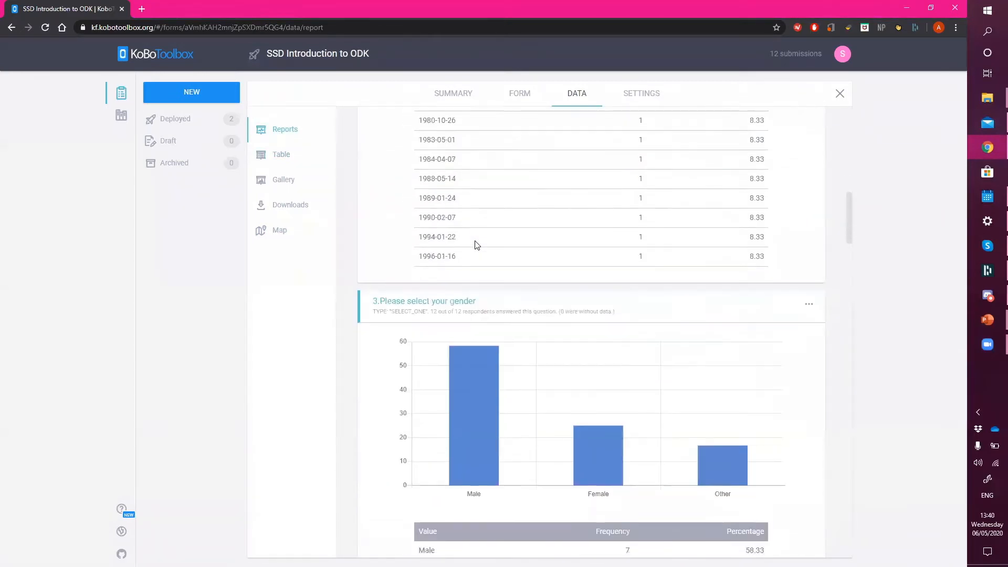
pyautogui.scroll(-3)
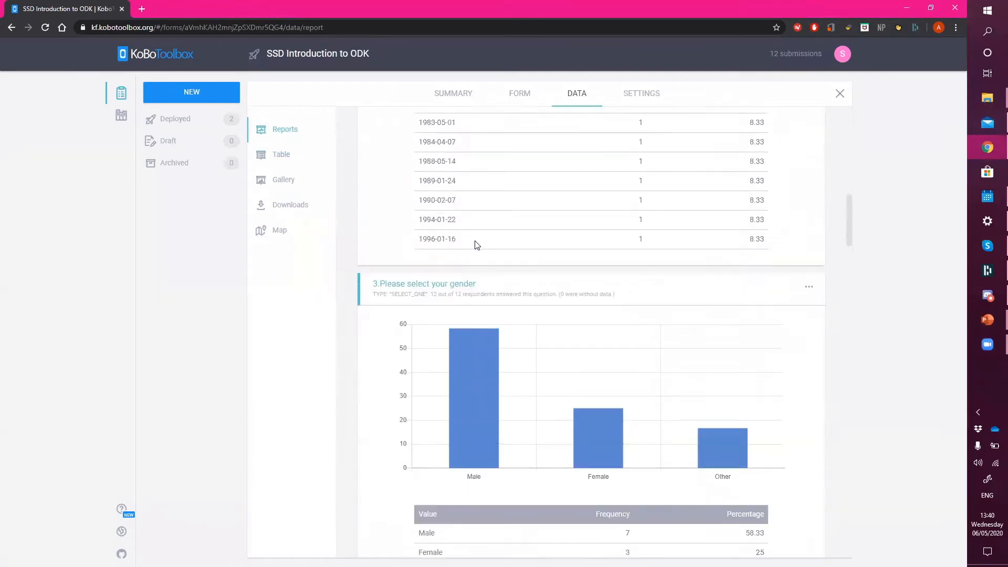
pyautogui.scroll(-3)
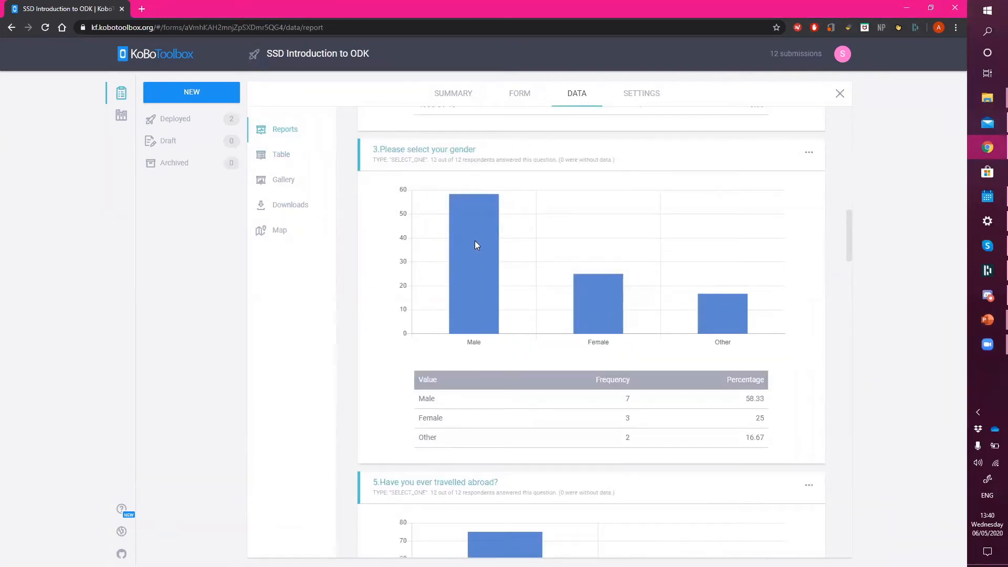
pyautogui.moveTo(474, 245)
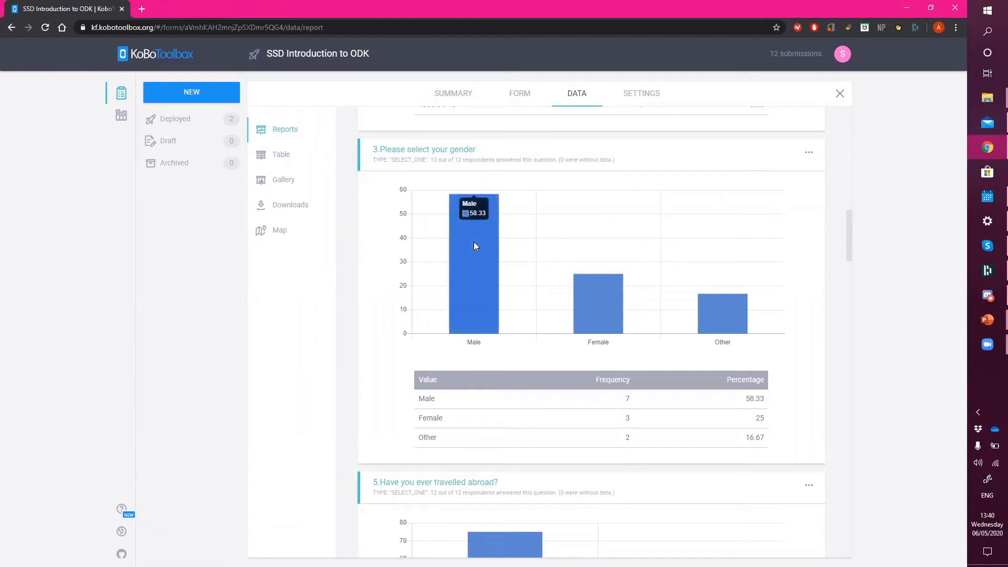
pyautogui.scroll(-3)
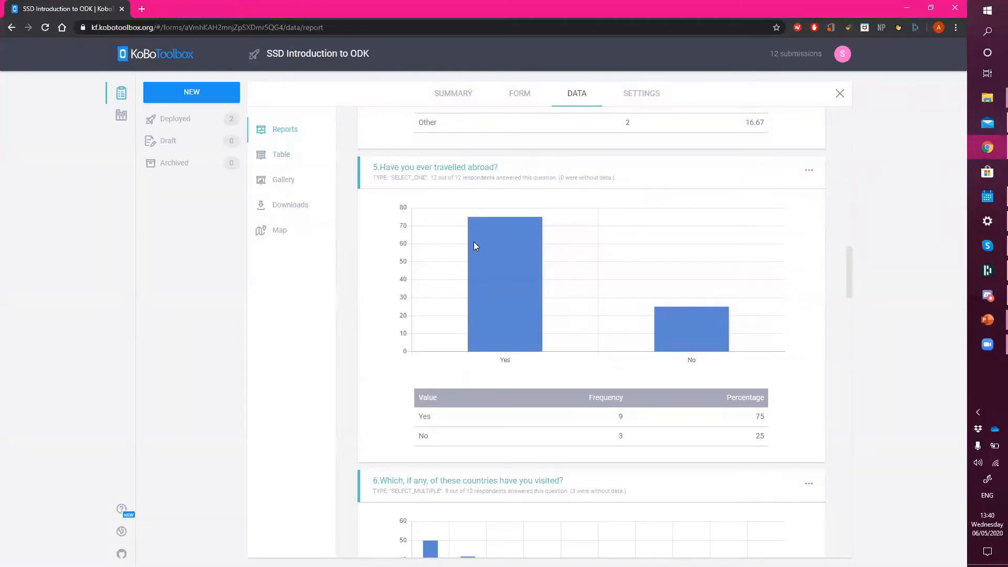
pyautogui.scroll(-3)
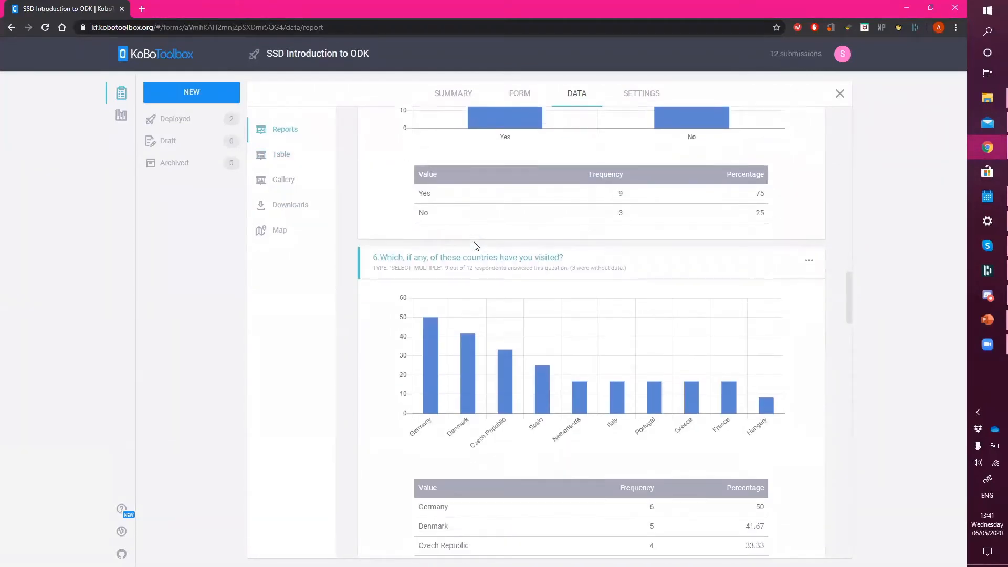
pyautogui.scroll(-3)
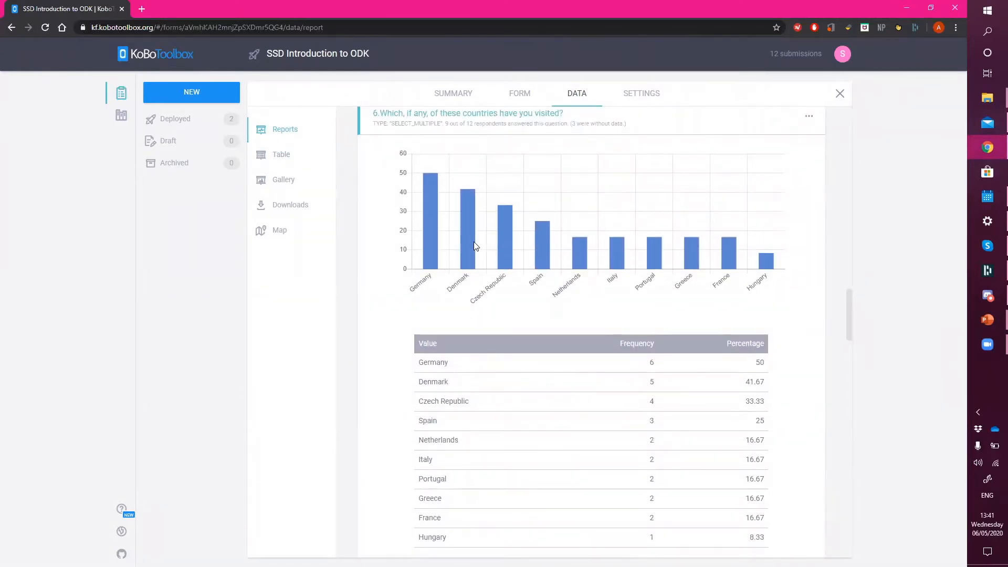
pyautogui.scroll(-3)
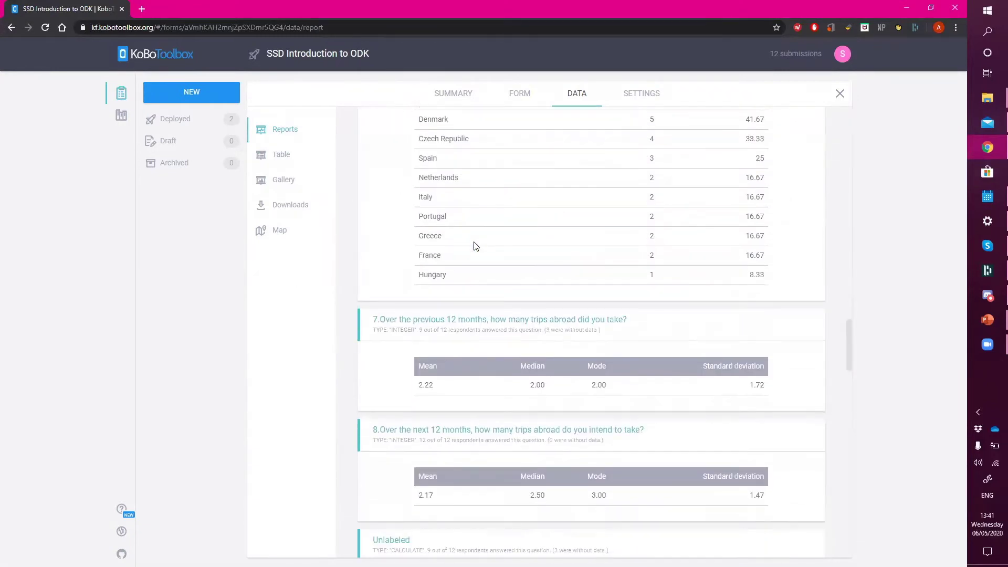
pyautogui.scroll(-3)
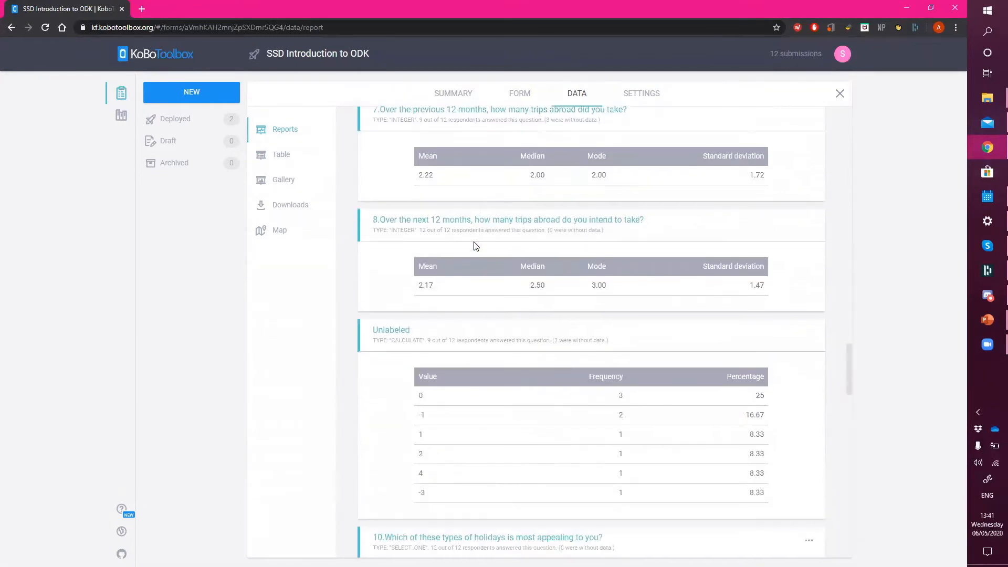
pyautogui.scroll(-3)
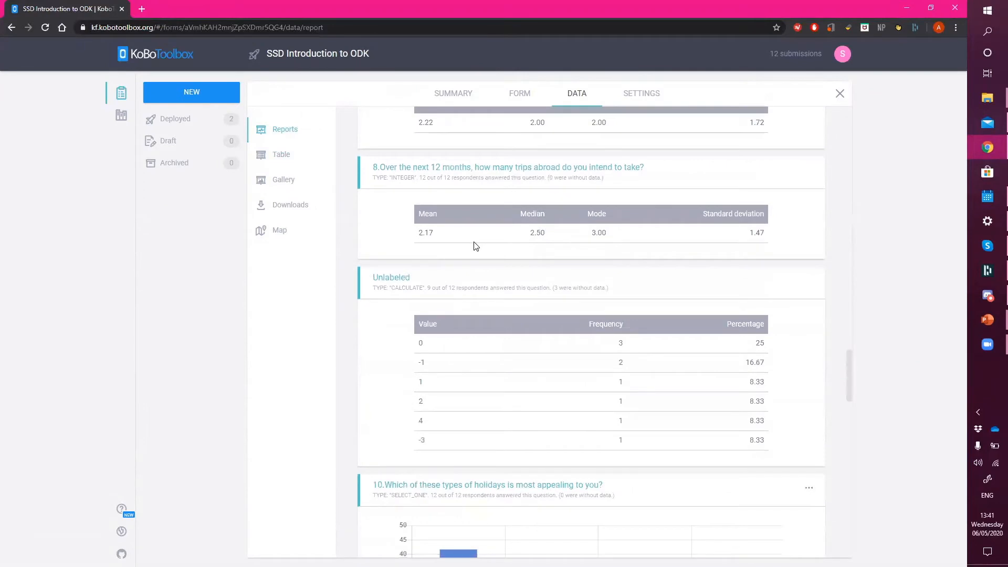
pyautogui.scroll(3)
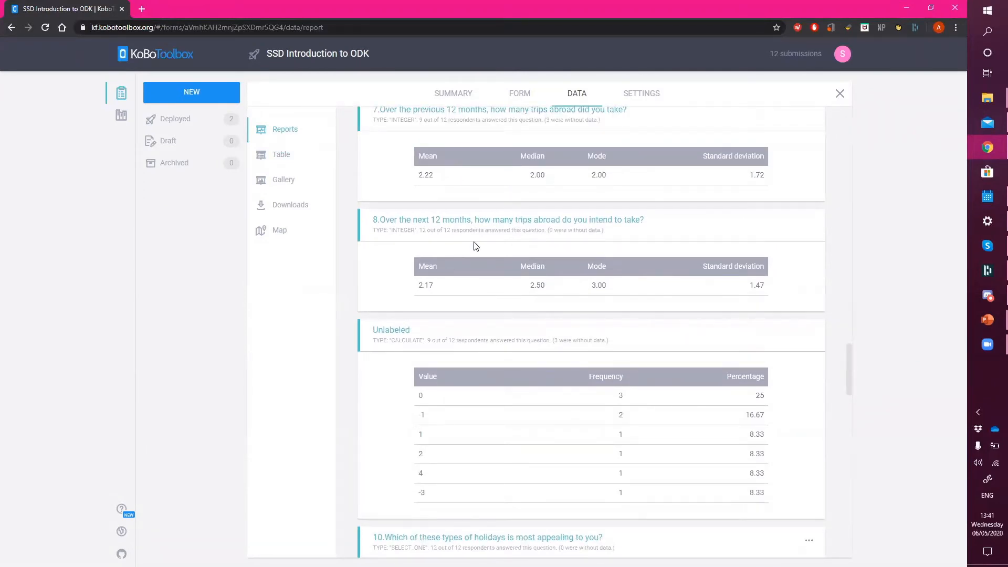
pyautogui.scroll(-3)
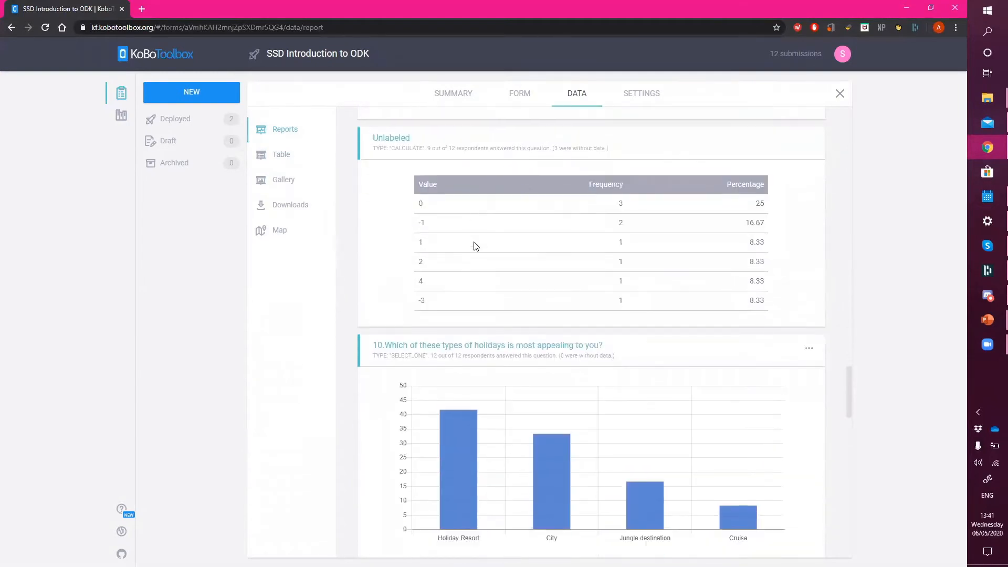
pyautogui.scroll(-3)
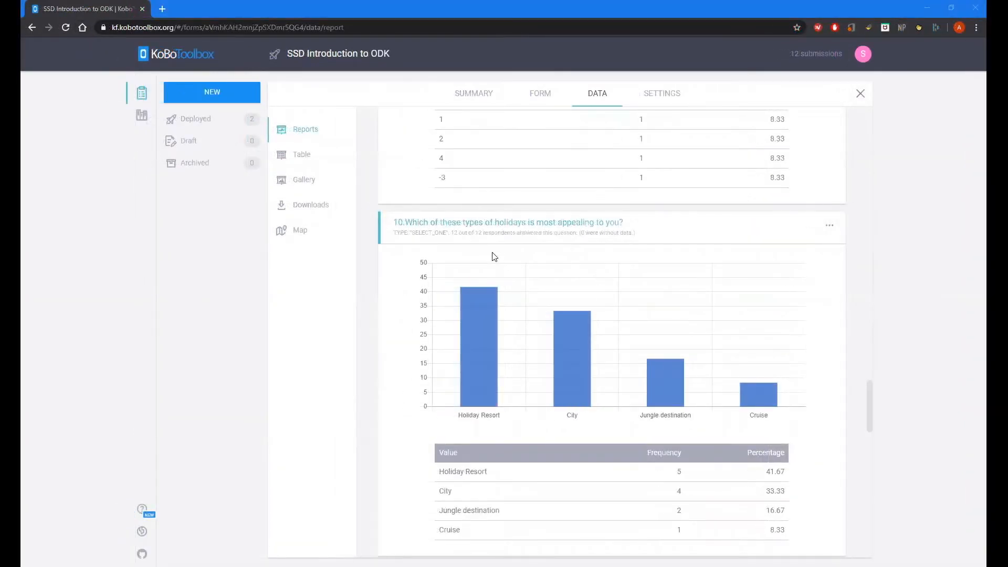
pyautogui.scroll(3)
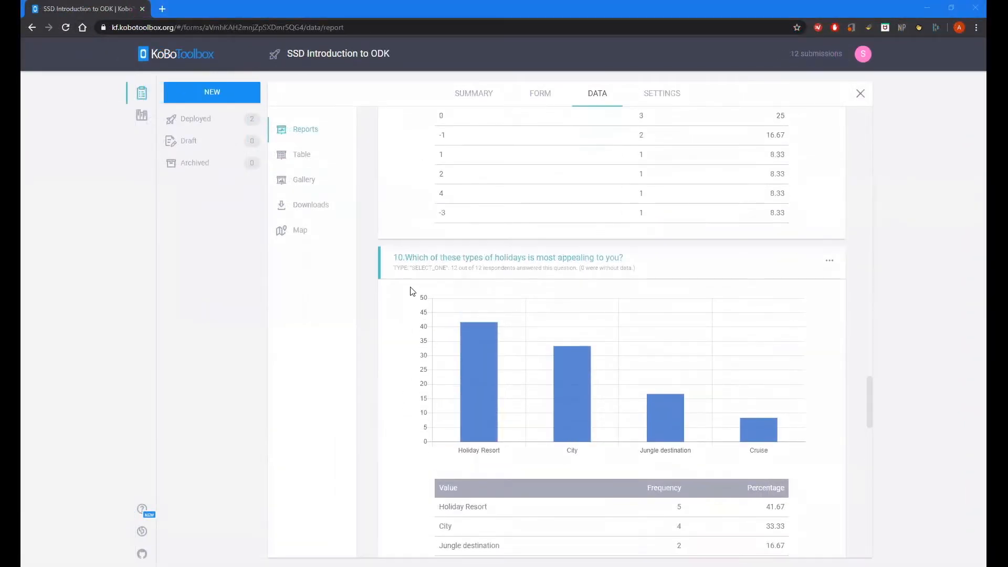
pyautogui.scroll(3)
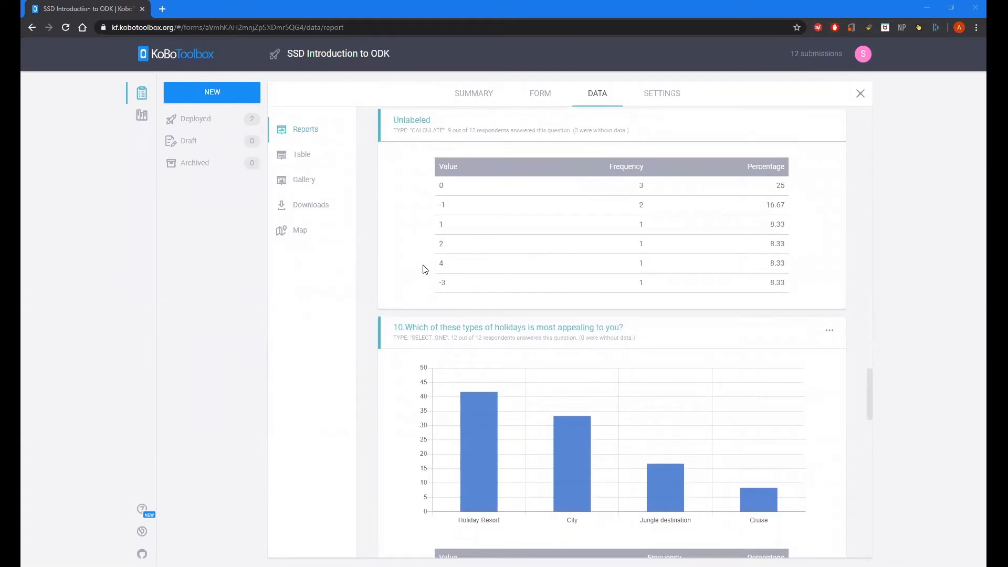
pyautogui.moveTo(299, 209)
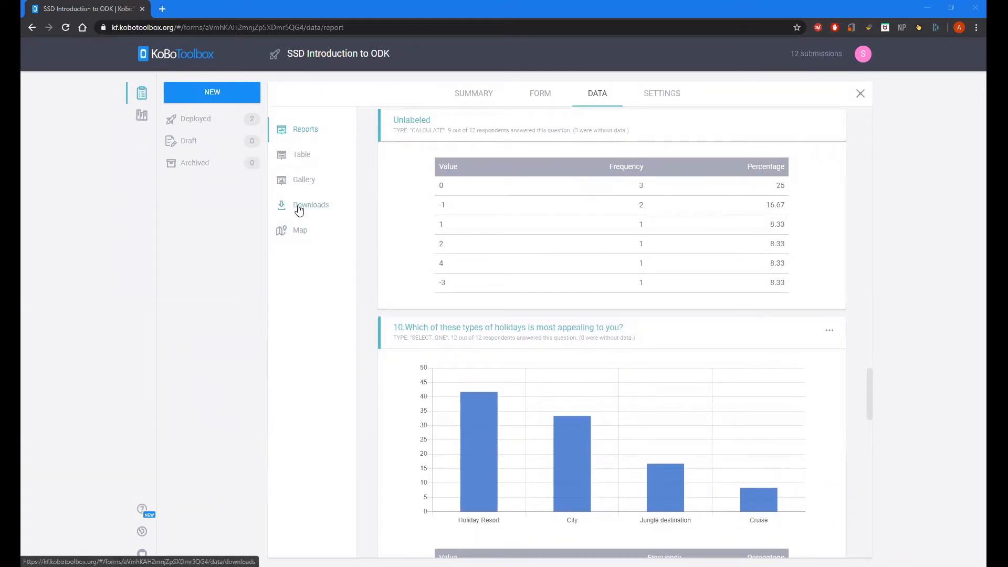
pyautogui.moveTo(589, 105)
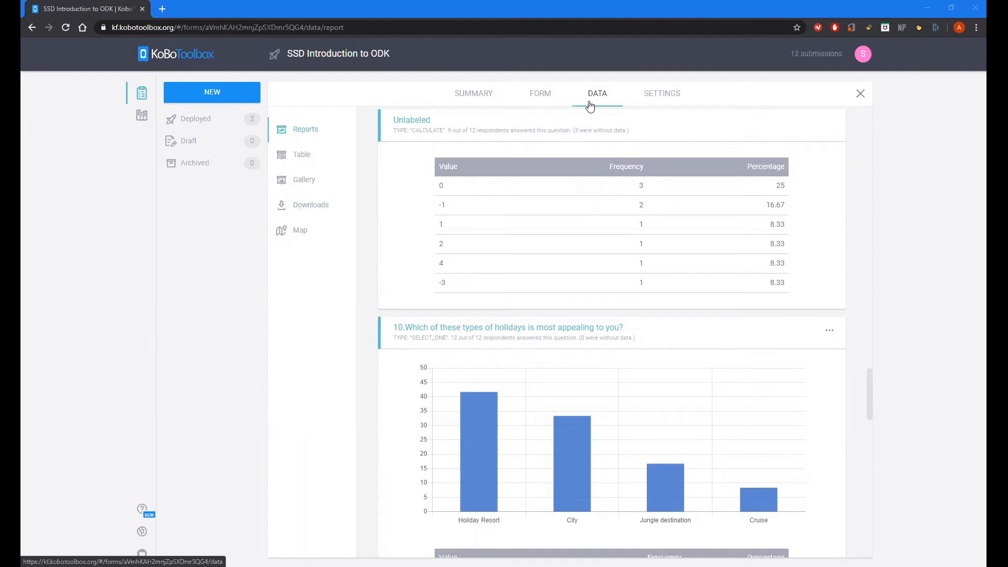
pyautogui.moveTo(473, 94)
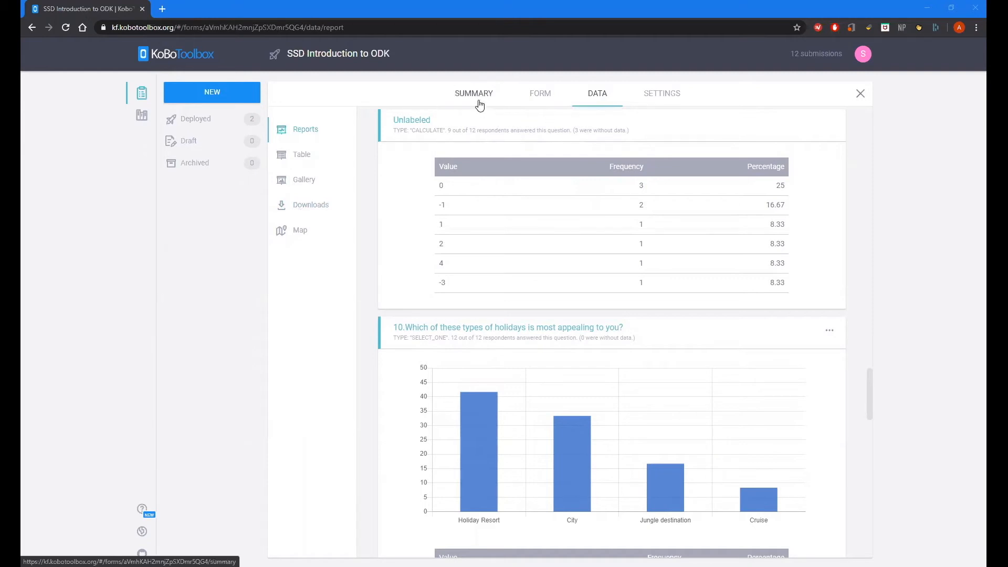
# Return to the project summary showing the submissions chart with 12 total
pyautogui.click(473, 93)
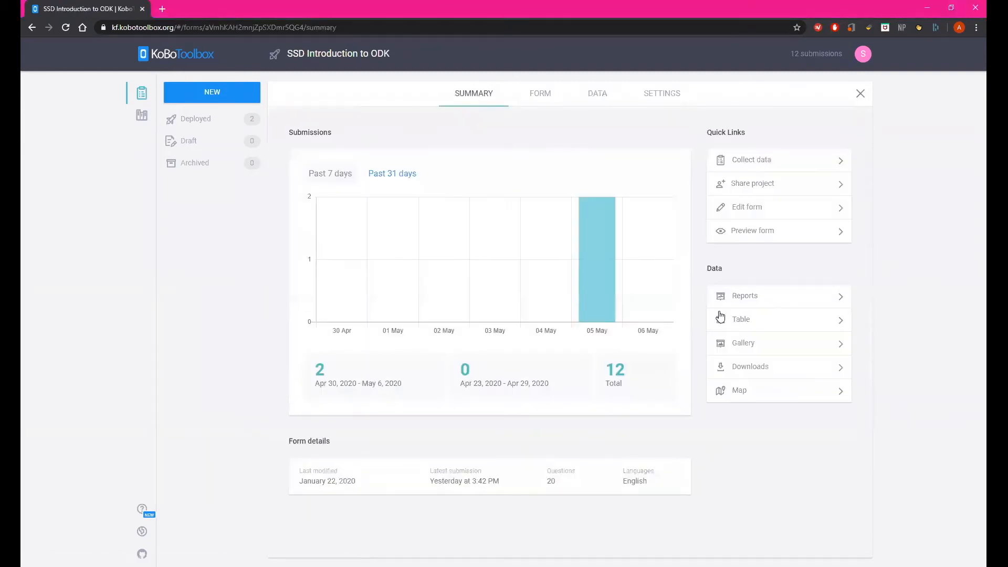
pyautogui.moveTo(749, 366)
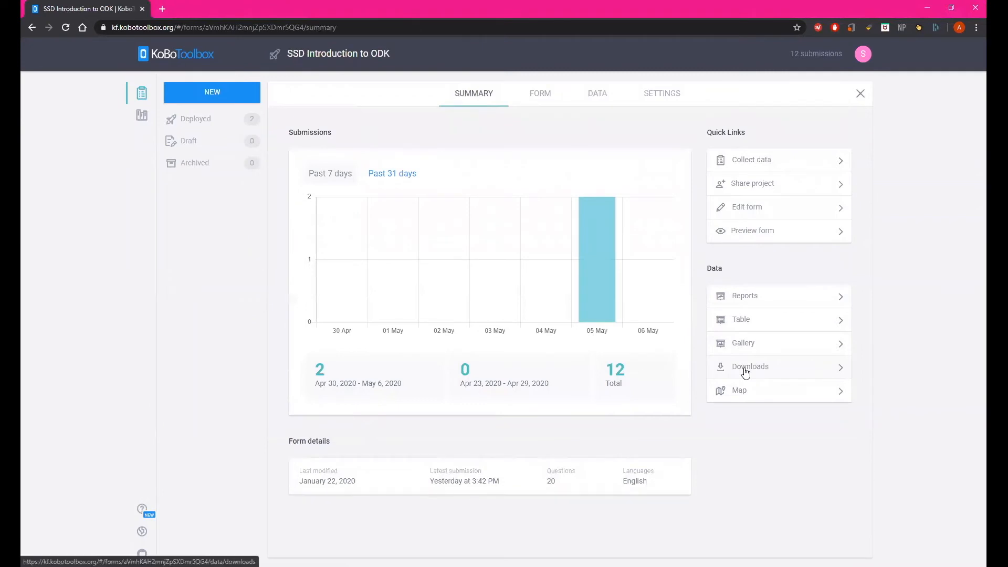
# Go to the data Downloads page listing the four earlier exports
pyautogui.click(750, 366)
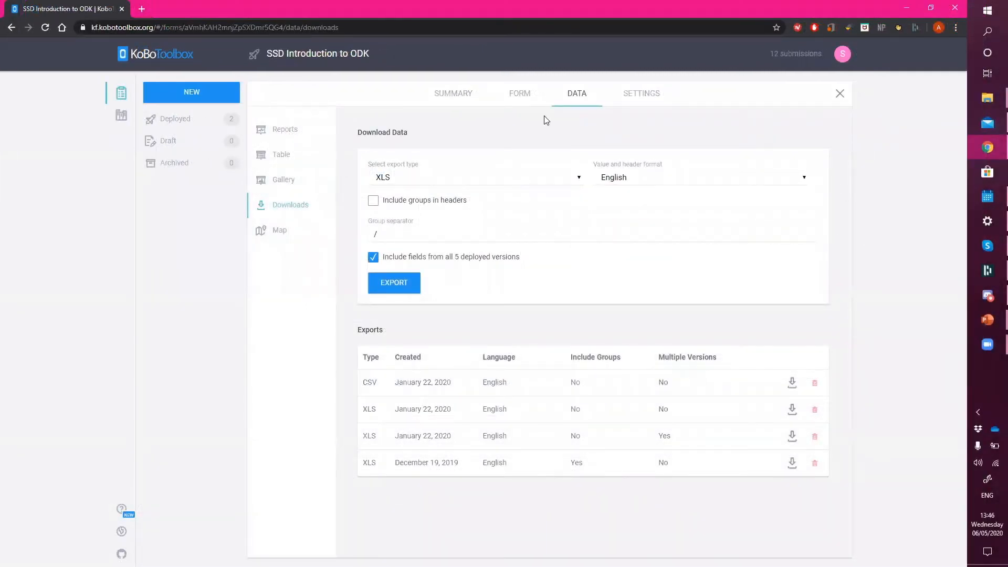
pyautogui.moveTo(537, 199)
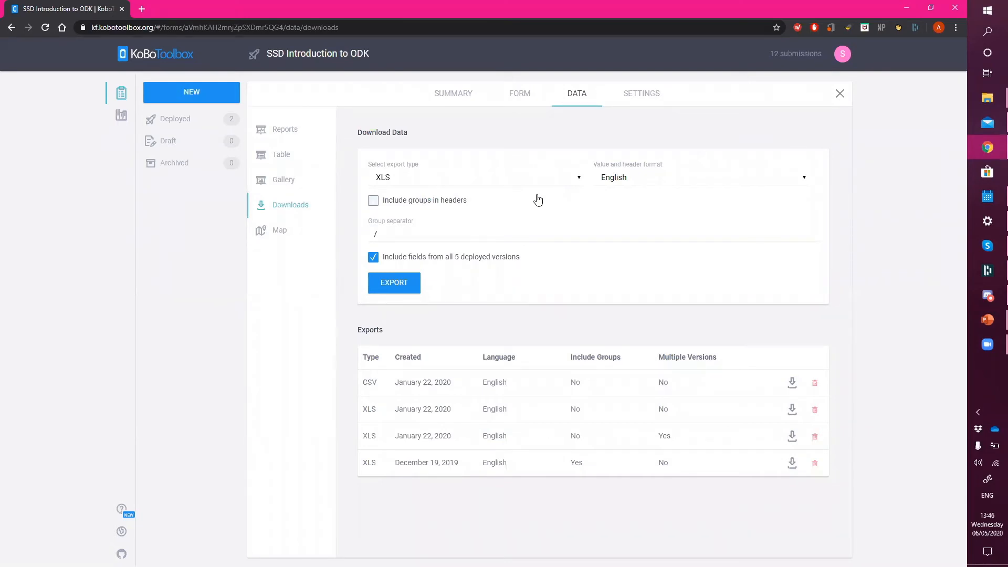
# Enable 'Include groups in headers' and keep XLS as the export type
pyautogui.click(372, 199)
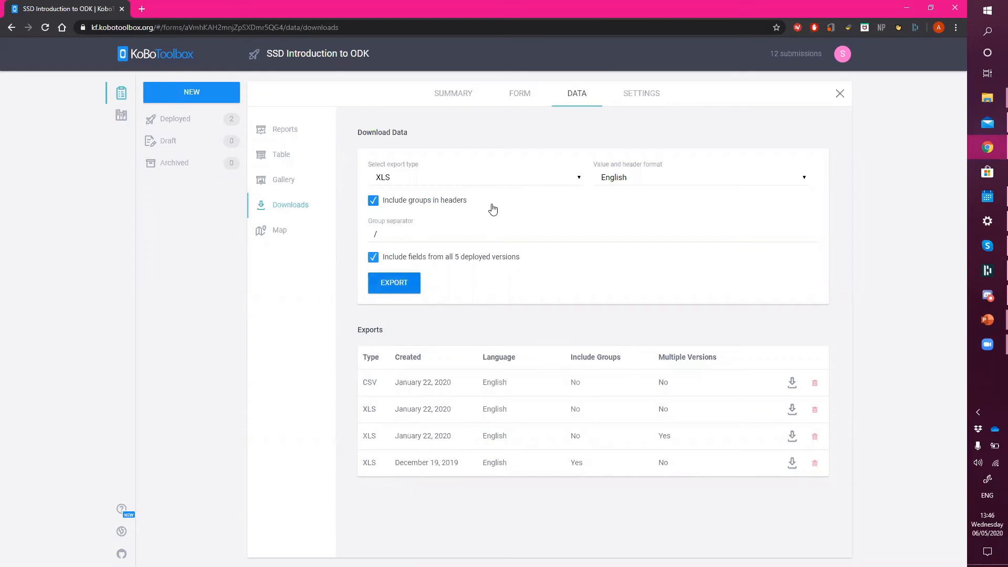
pyautogui.click(474, 176)
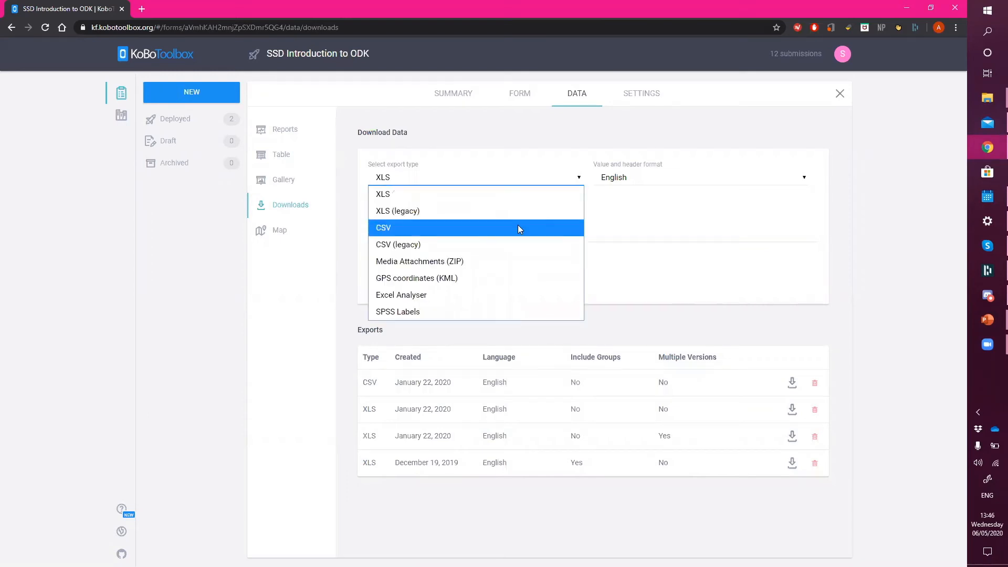
pyautogui.moveTo(603, 226)
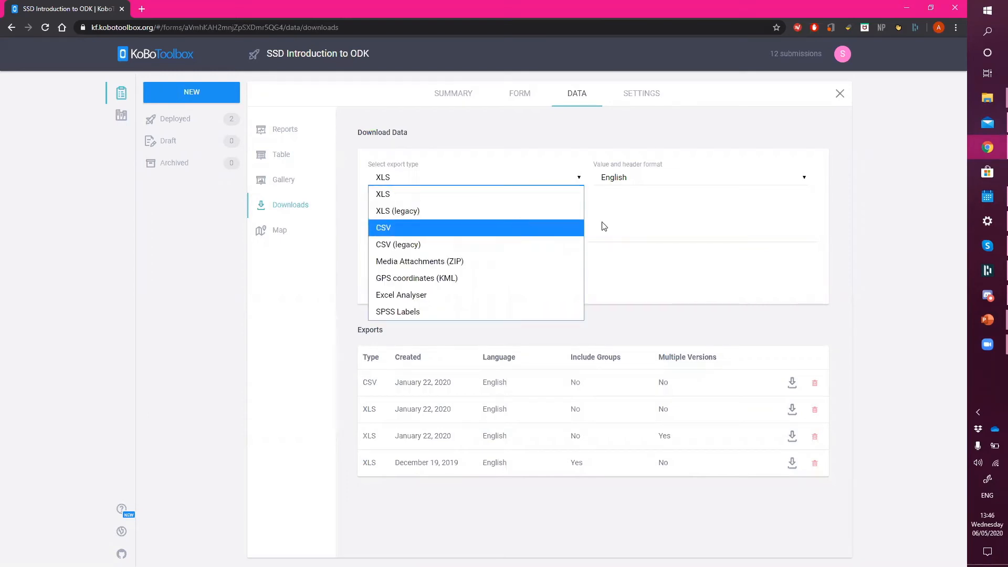
pyautogui.click(382, 194)
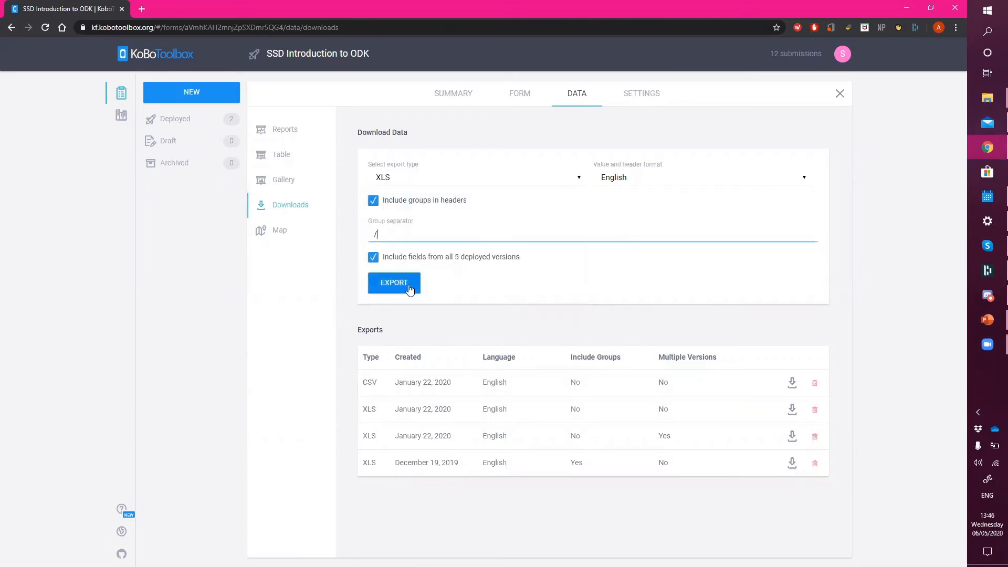
# Create the new XLS export so it appears first in the Exports list
pyautogui.click(394, 282)
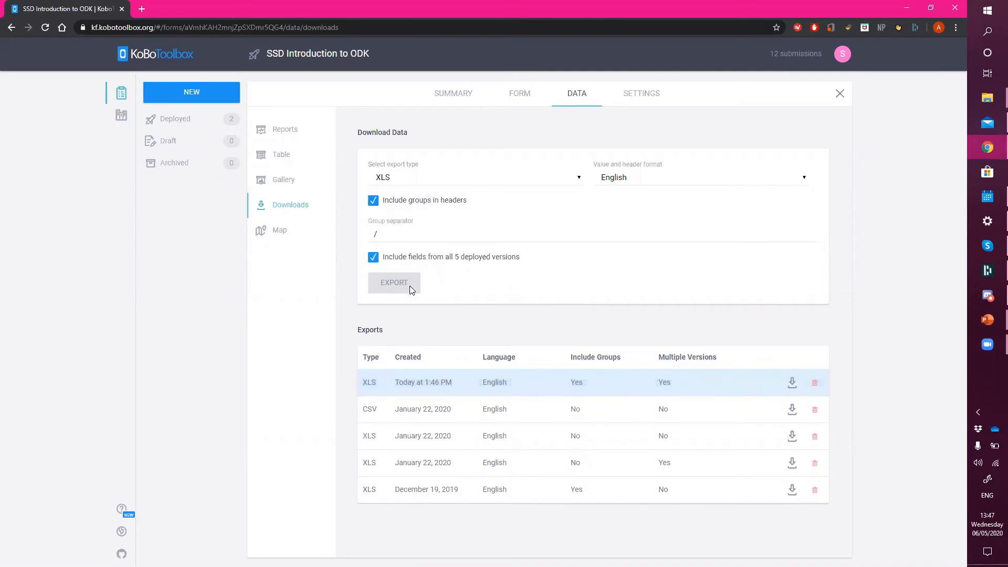
pyautogui.moveTo(791, 382)
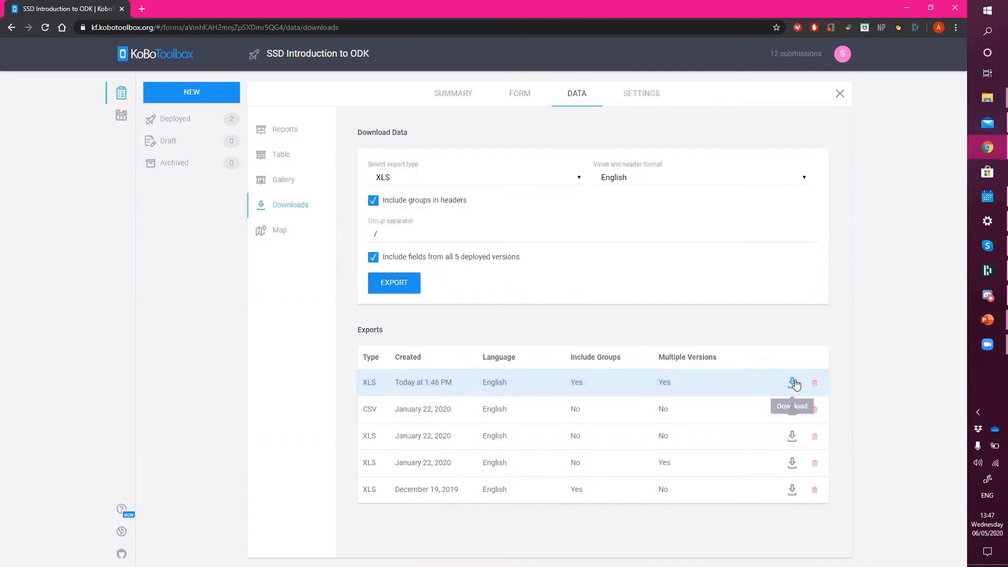